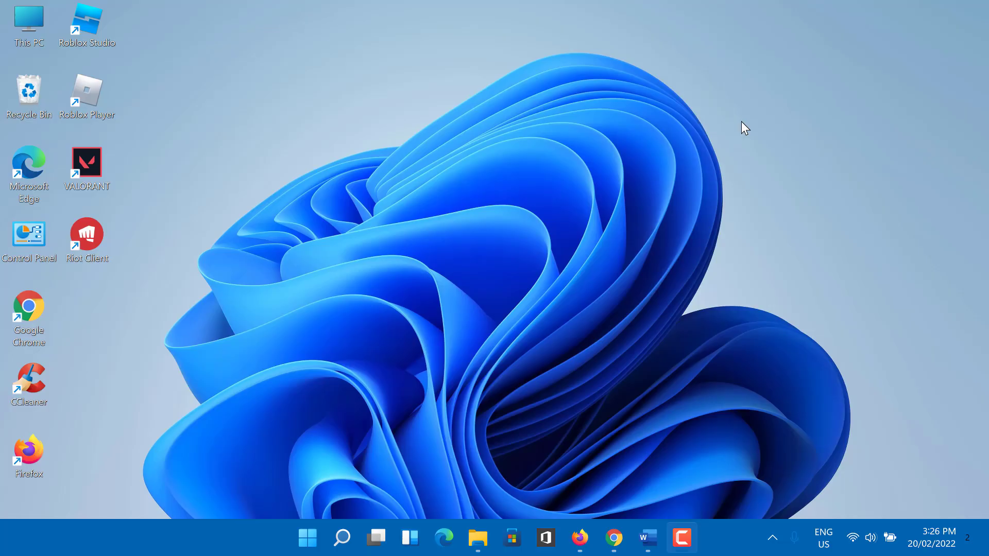
mouse_move(724, 115)
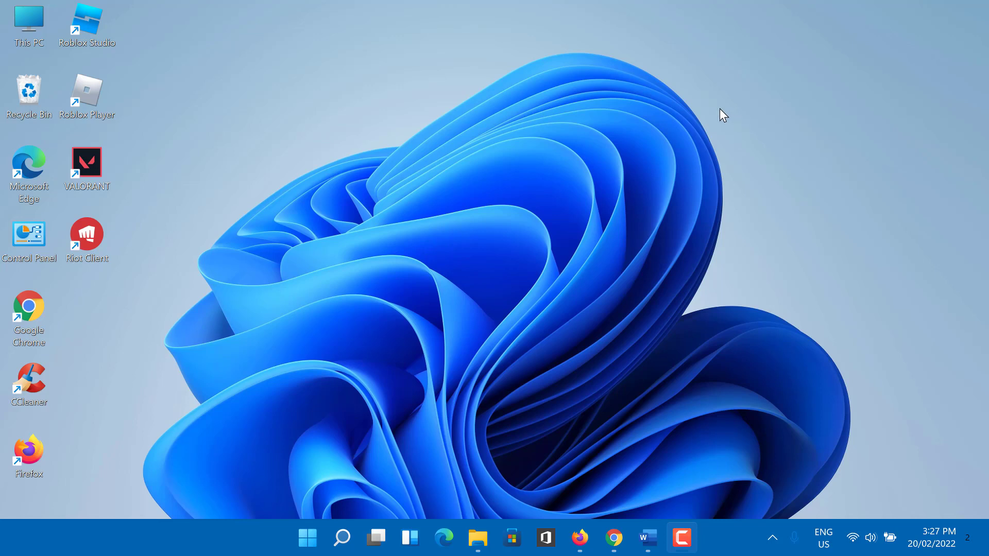
mouse_move(634, 81)
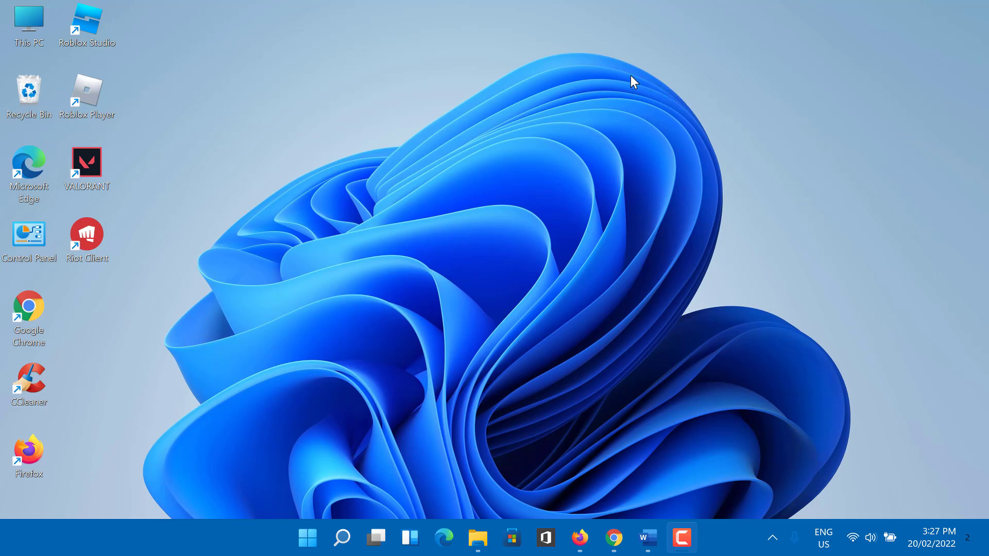
mouse_move(440, 120)
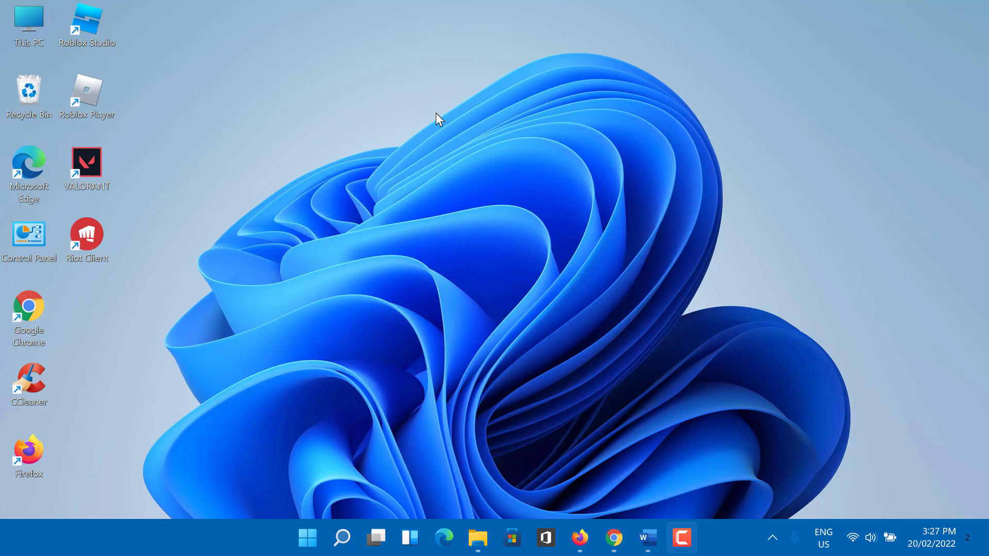
mouse_move(460, 141)
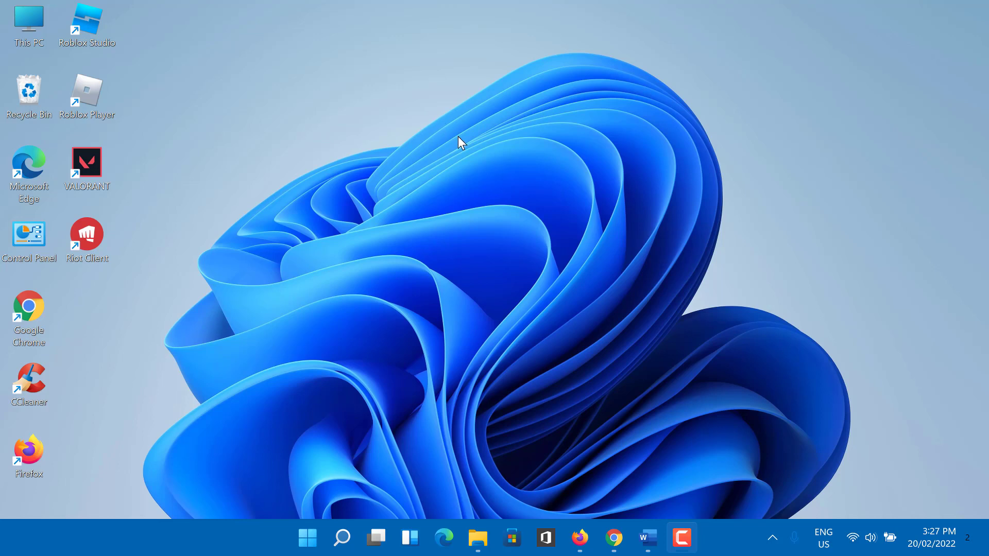
mouse_move(493, 183)
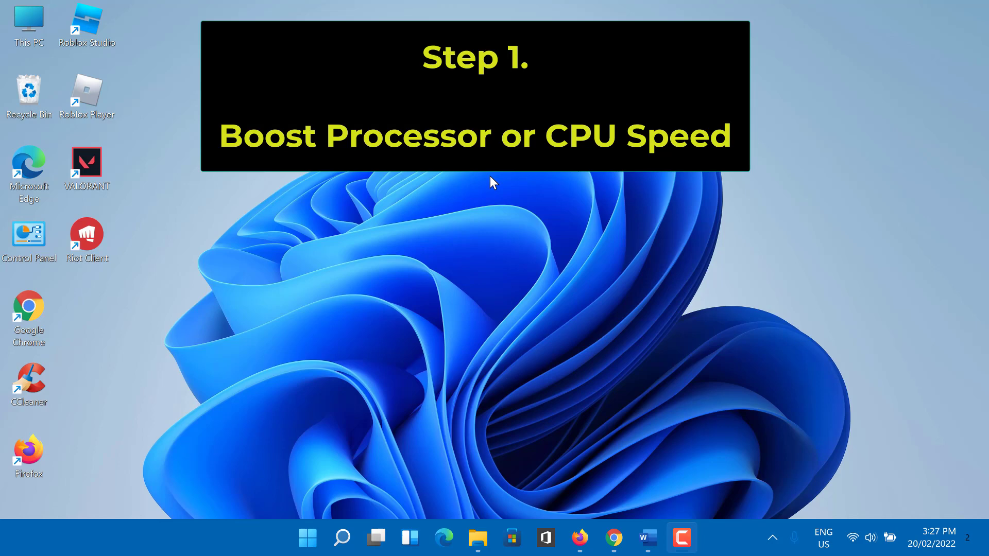
mouse_move(487, 211)
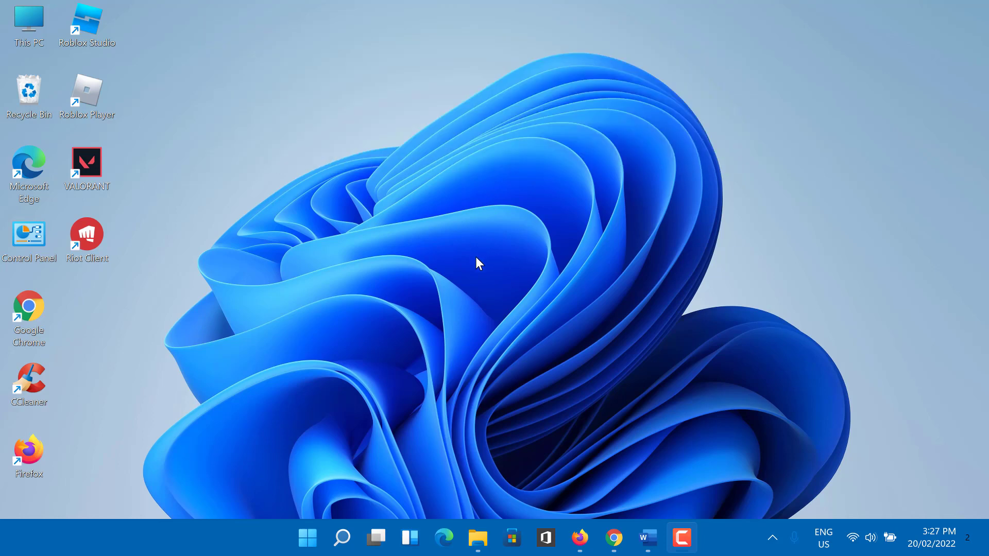
mouse_move(447, 324)
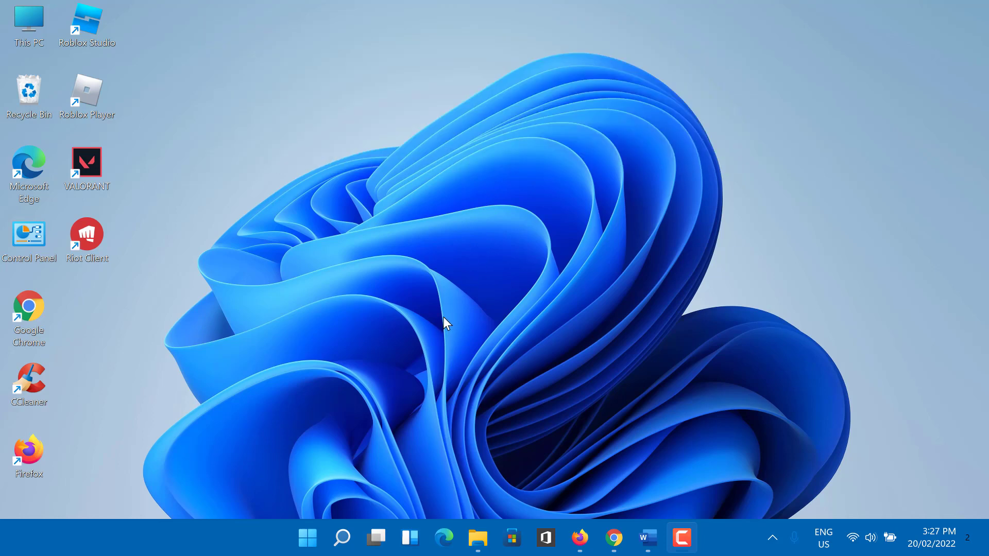
mouse_move(448, 342)
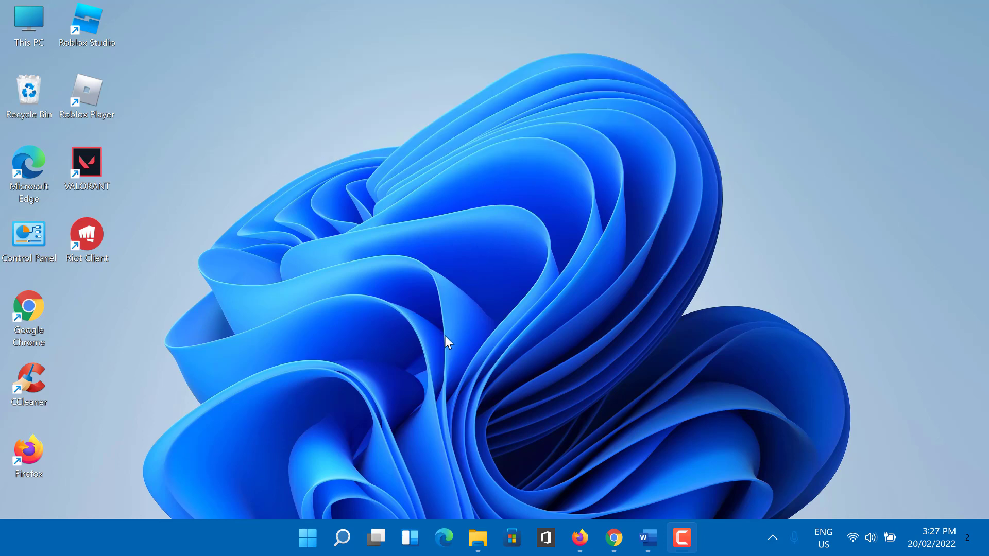
mouse_move(438, 391)
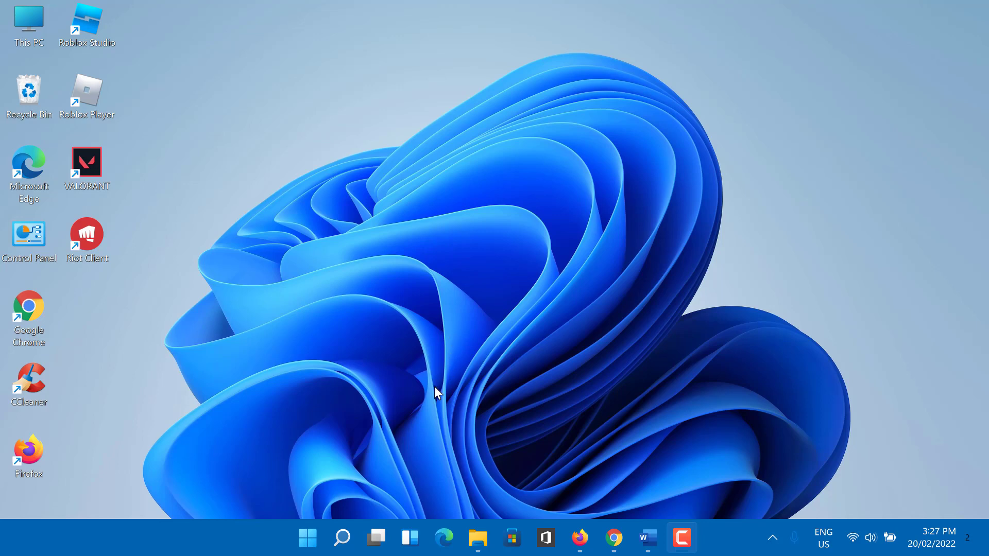
mouse_move(371, 422)
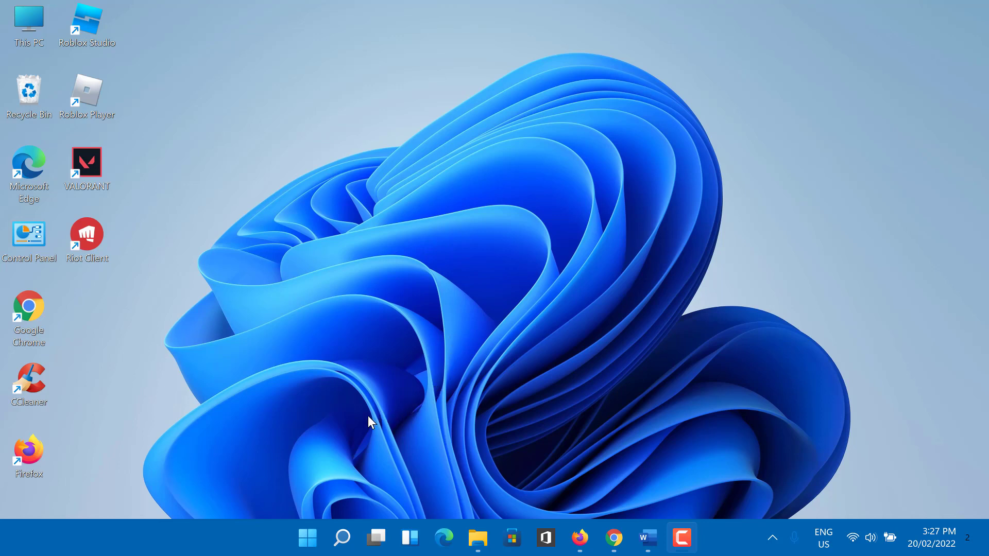
mouse_move(342, 538)
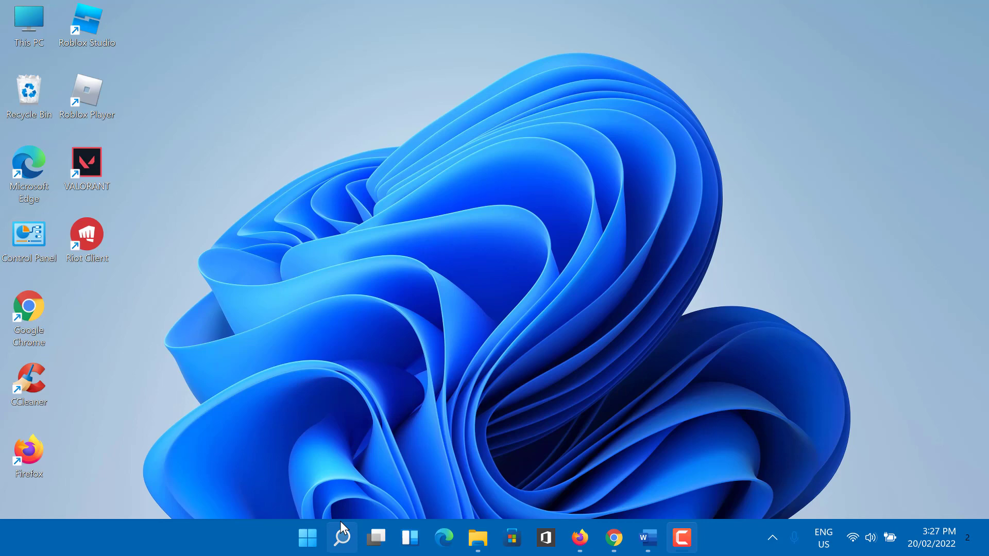
Search Windows for 'edit power plan' to find the Control Panel entry.
left_click(341, 538)
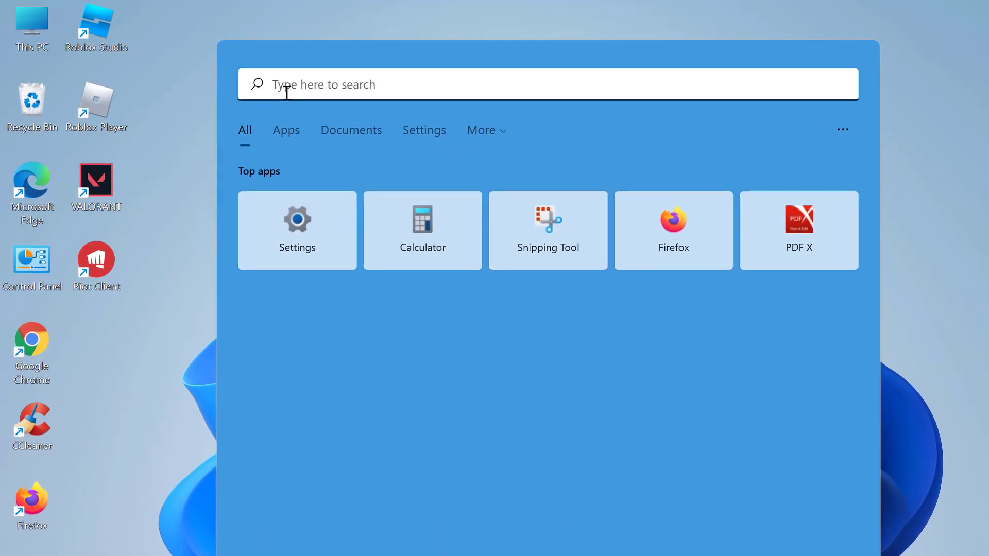
type("edit power plan")
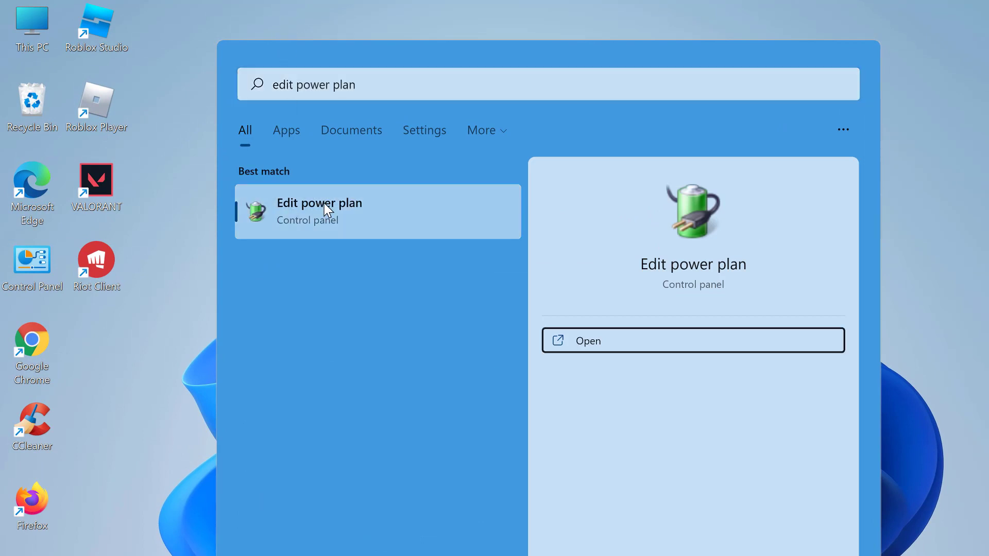
mouse_move(435, 260)
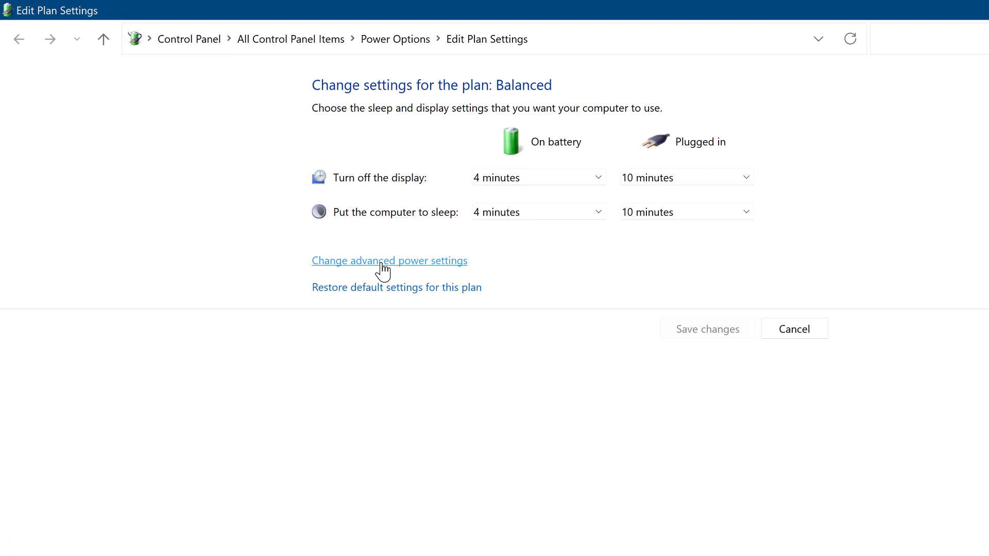
Open 'Change advanced power settings' for the Balanced plan.
left_click(389, 260)
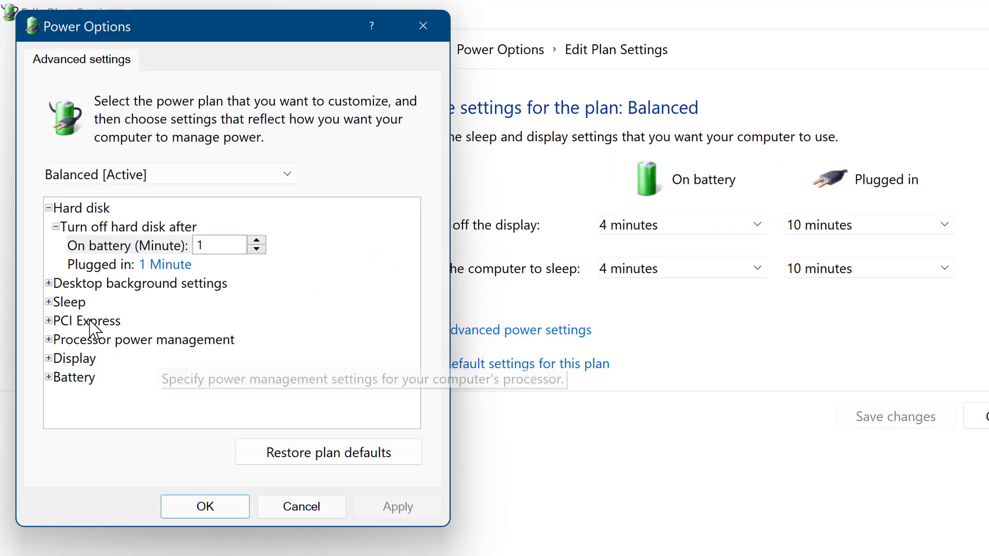
mouse_move(104, 359)
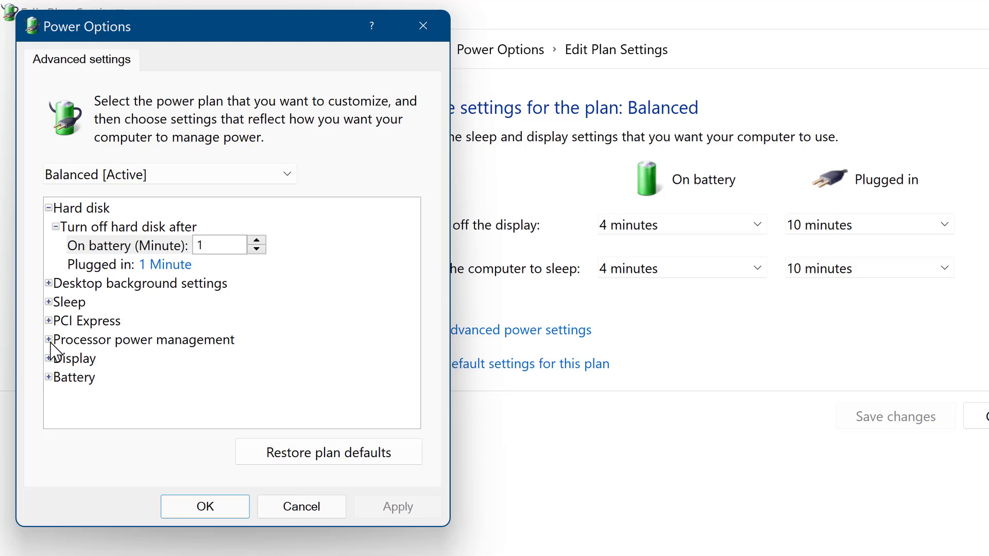
Set Minimum processor state to 100 on battery and plugged in, then apply and confirm.
left_click(48, 339)
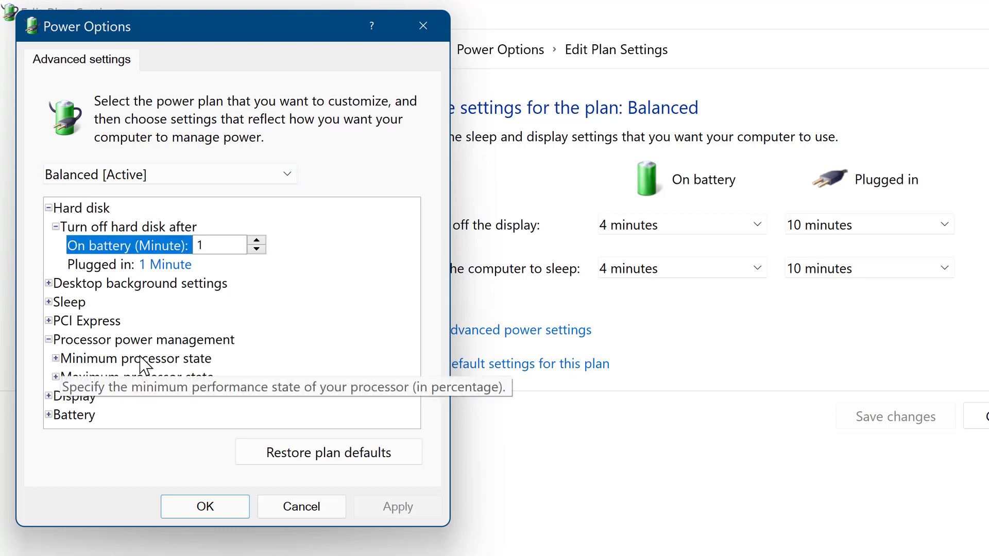
left_click(48, 358)
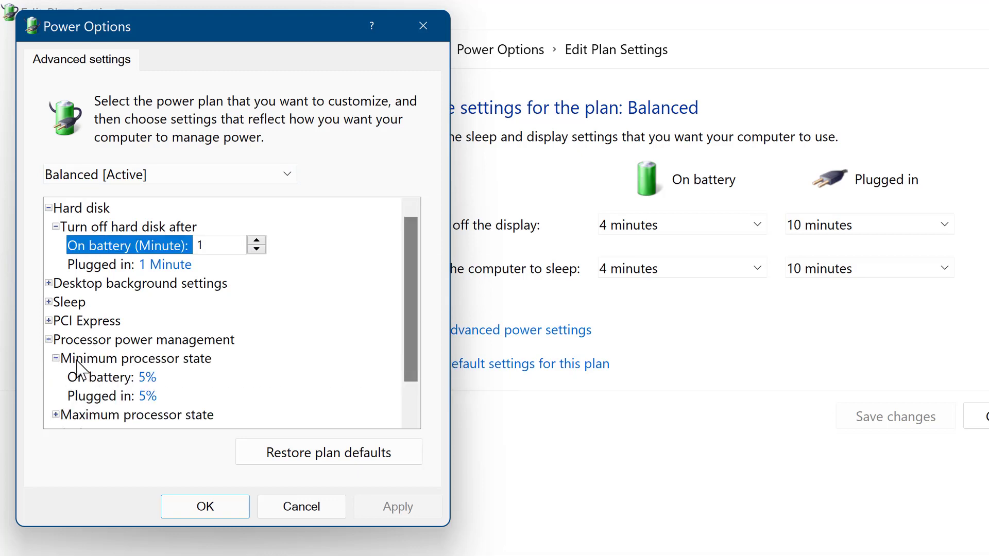
left_click(134, 377)
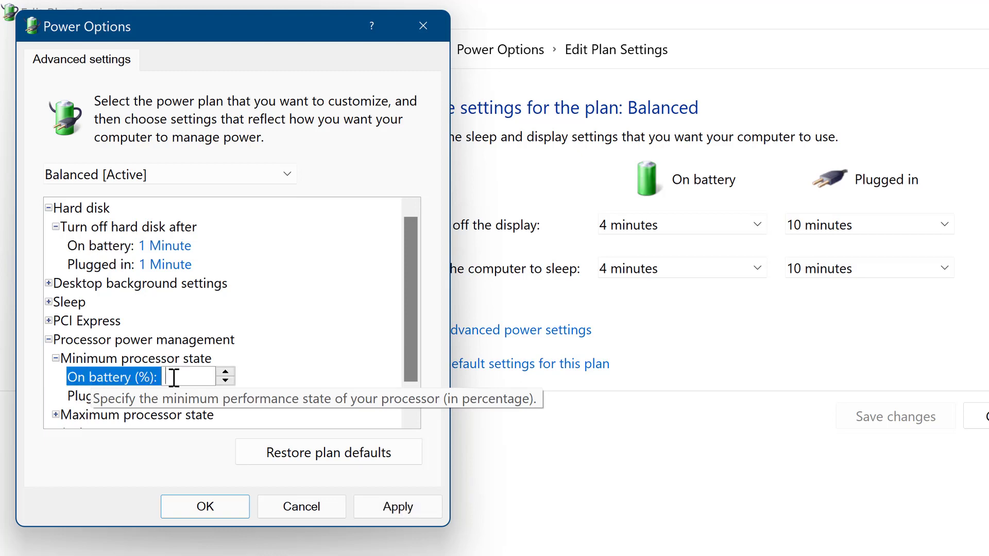
type("100%")
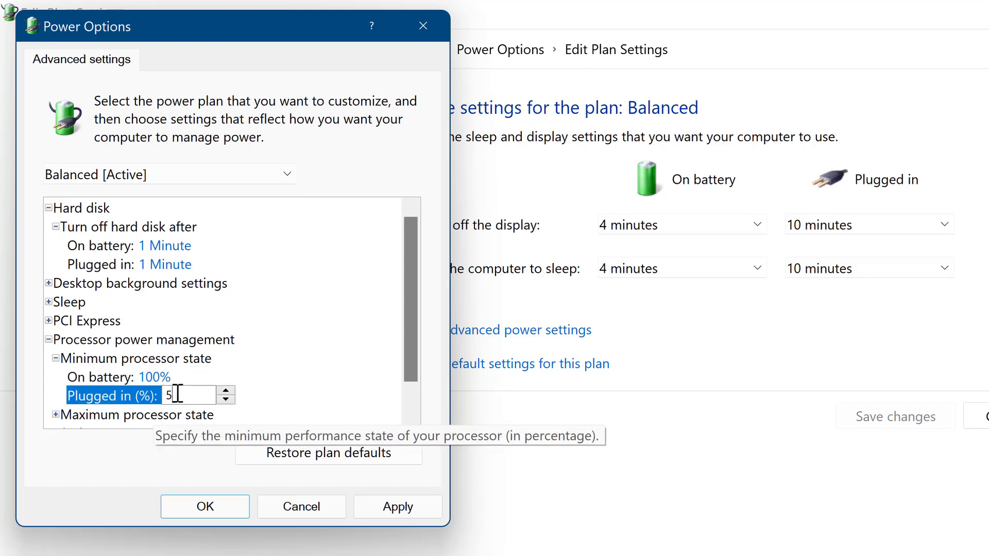
type("100")
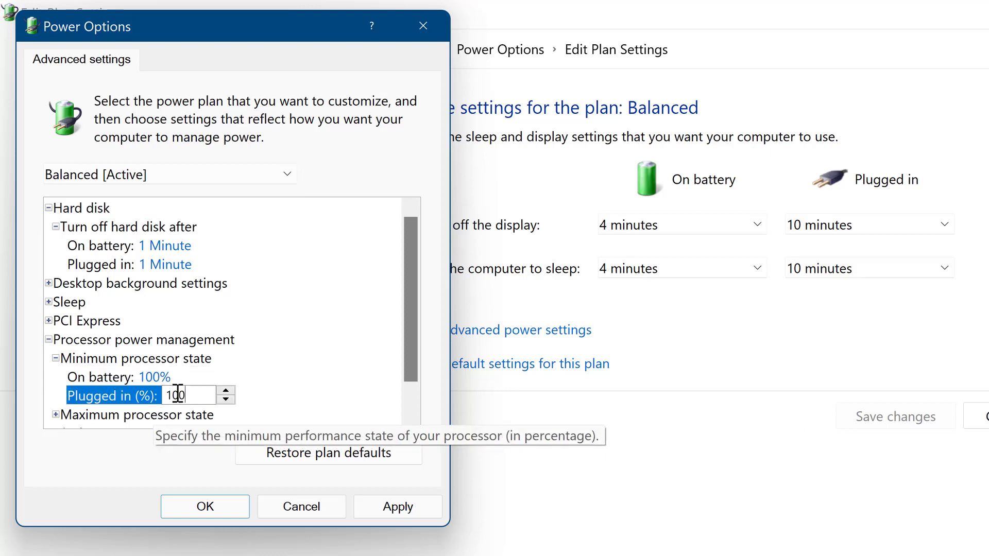
left_click(398, 507)
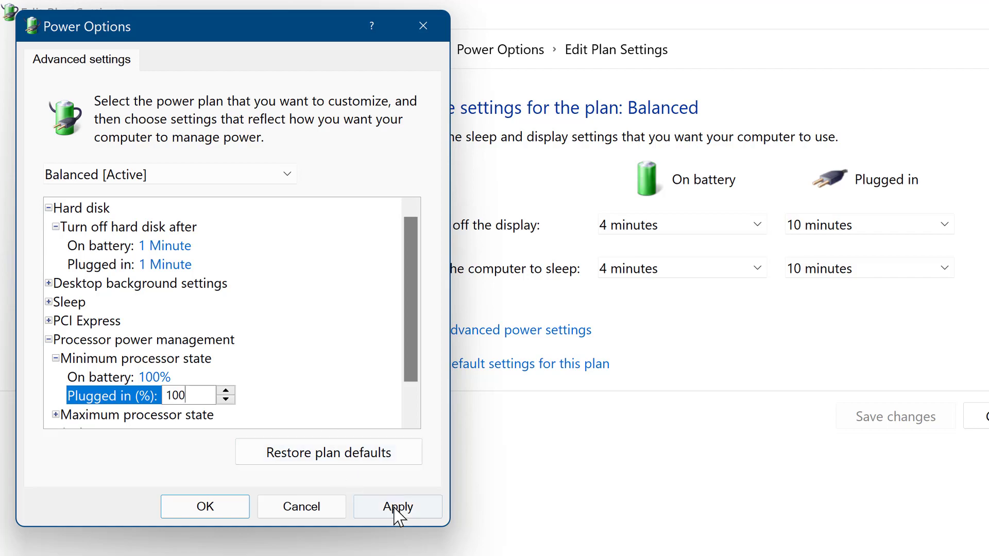
left_click(397, 506)
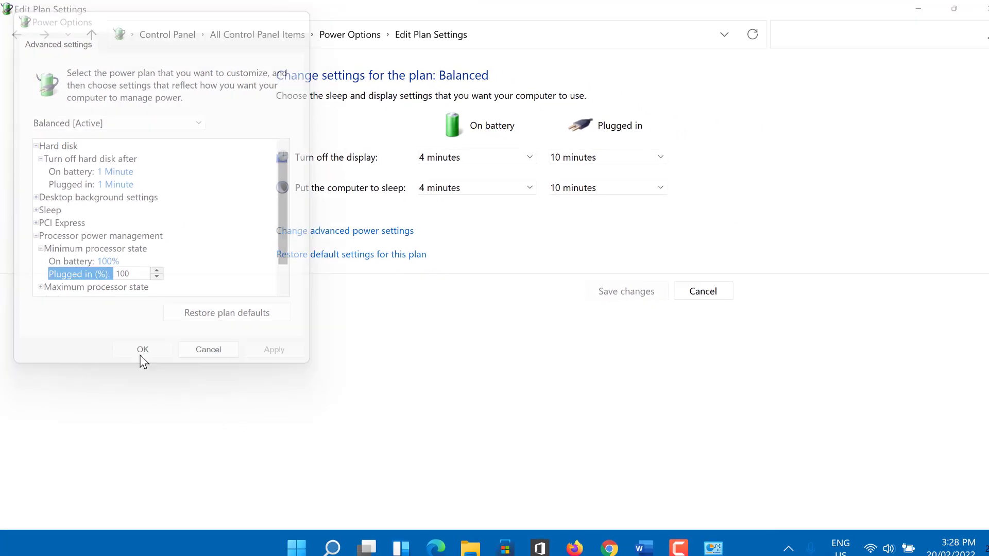
left_click(142, 349)
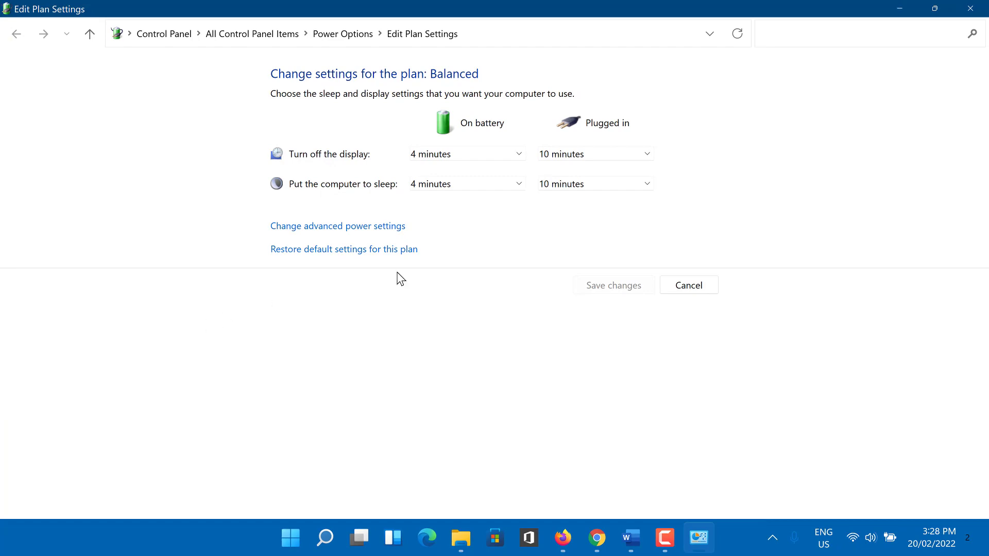
mouse_move(973, 9)
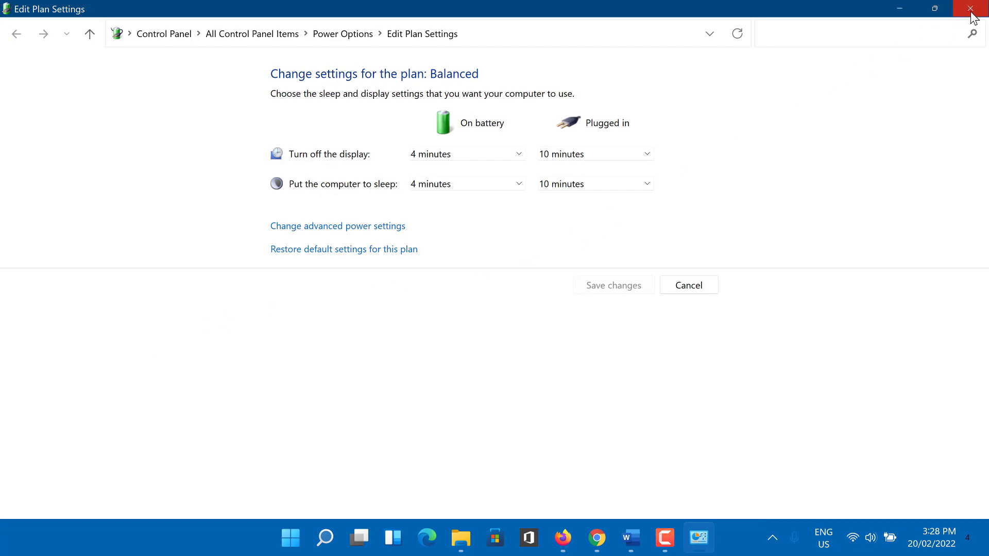
Close the power plan window and open Performance settings via 'Advanced System Settings'.
left_click(973, 9)
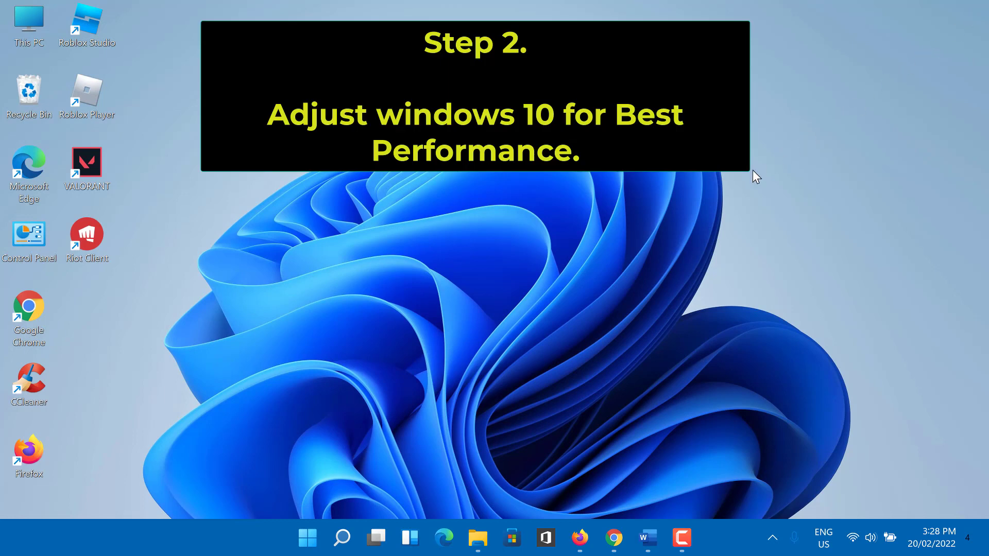
mouse_move(607, 220)
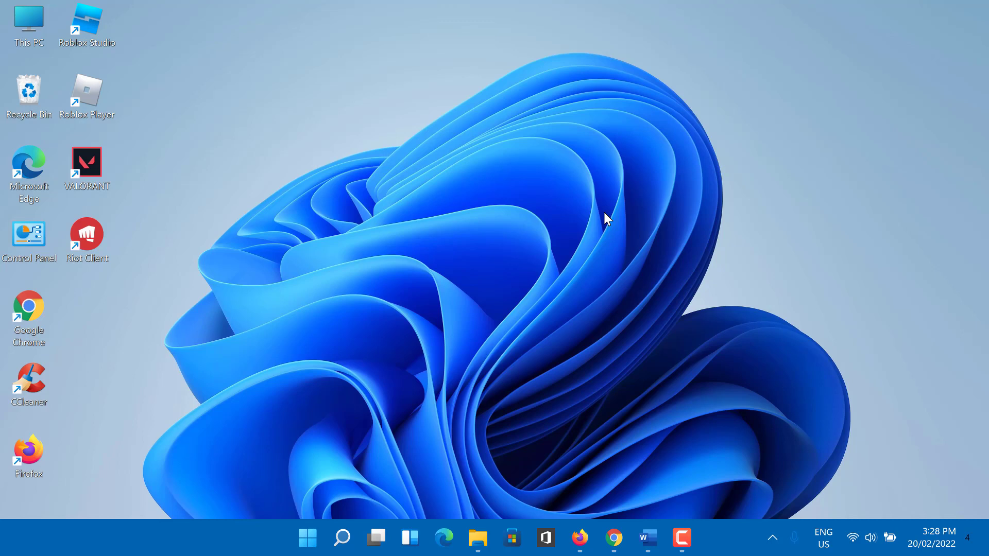
mouse_move(569, 272)
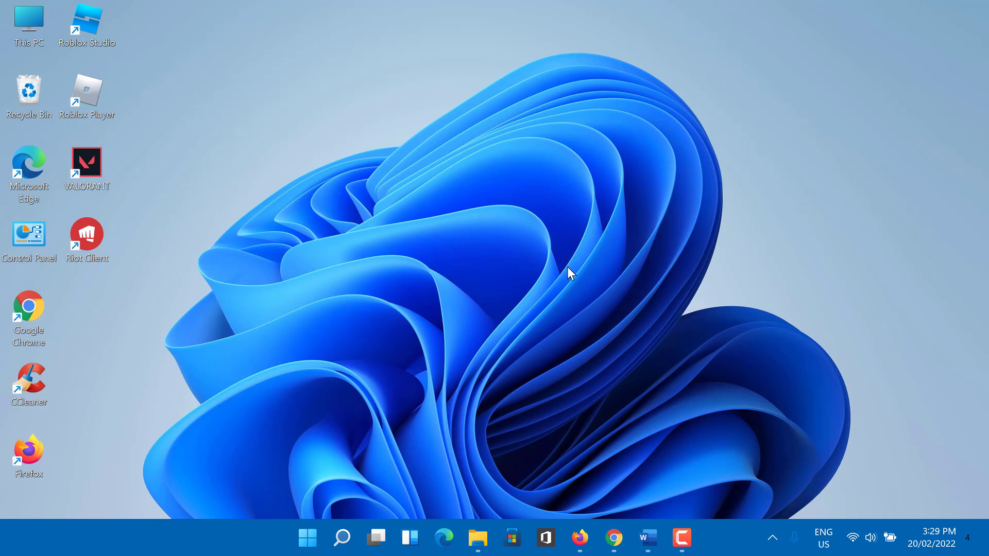
mouse_move(494, 355)
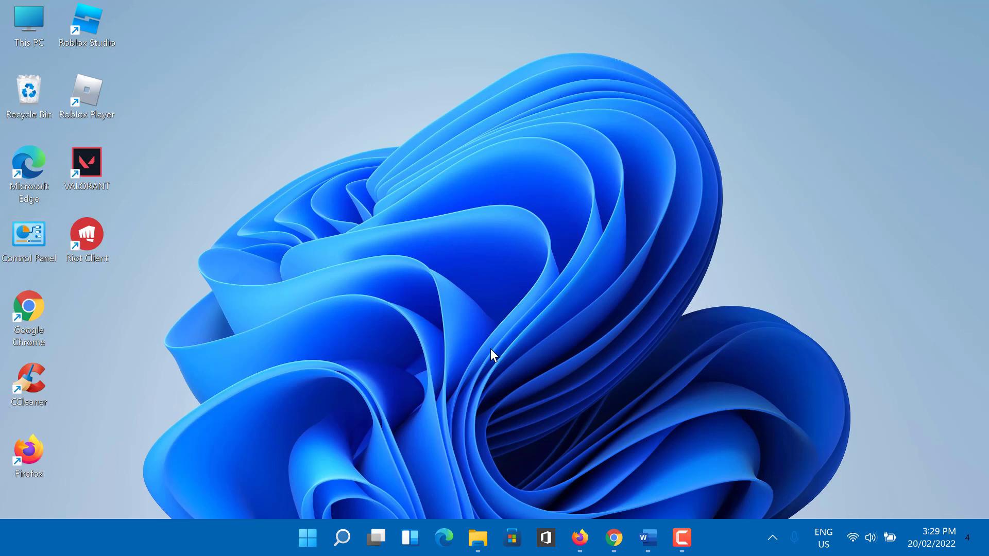
left_click(342, 538)
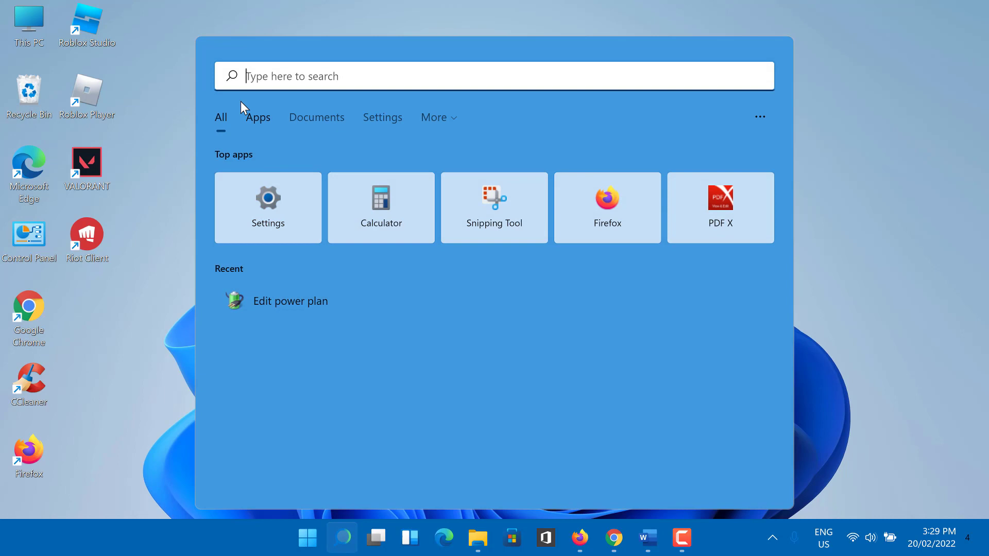
type("System Settings")
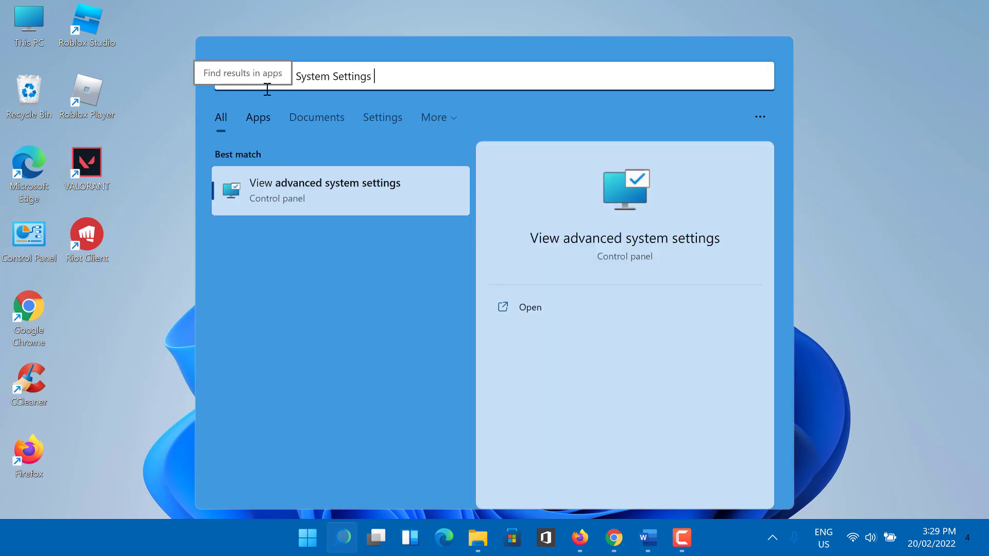
type("Advanced System Settings")
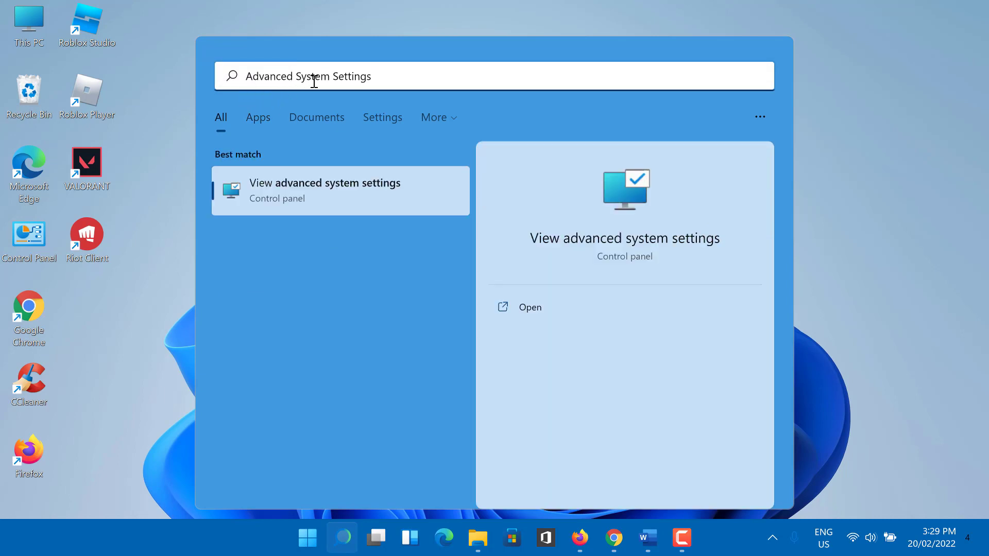
mouse_move(283, 189)
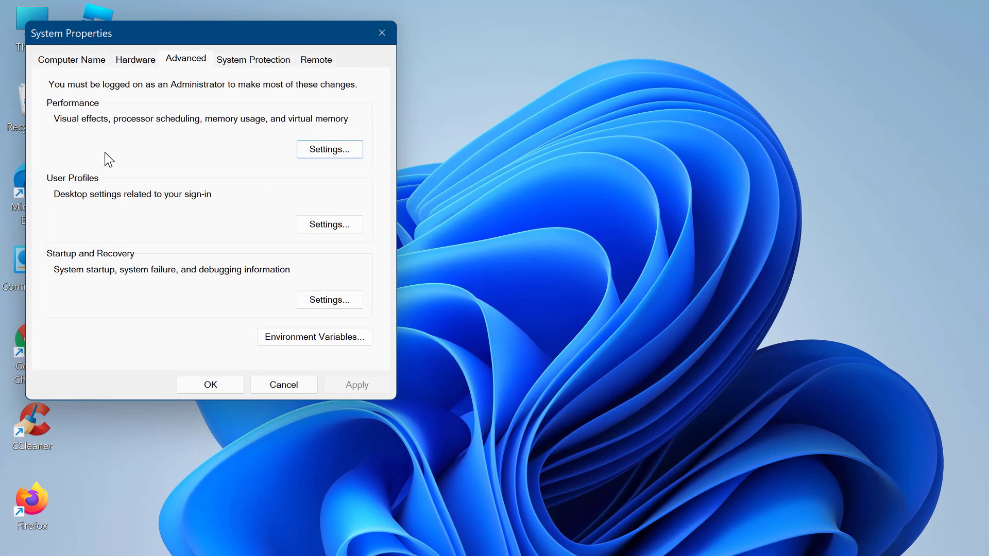
mouse_move(57, 123)
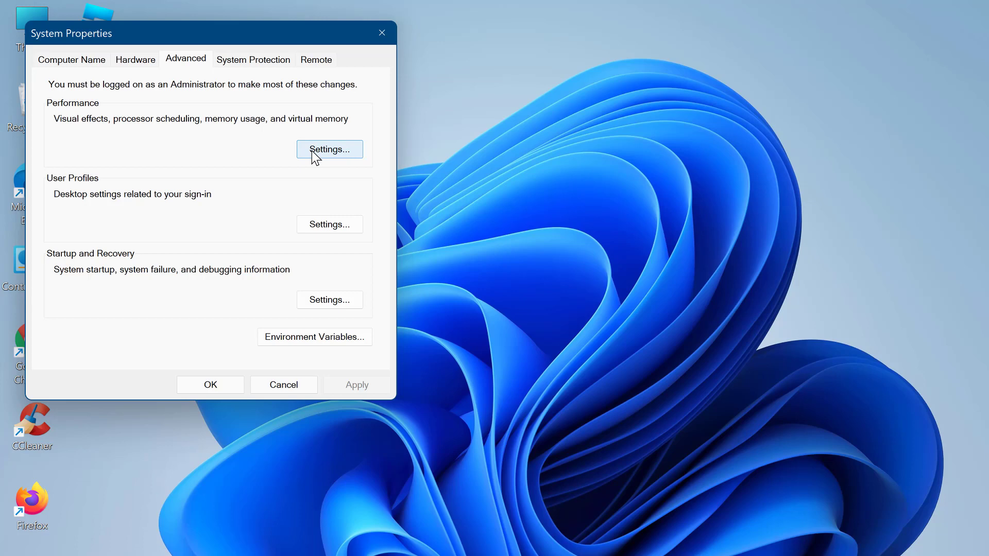
left_click(329, 149)
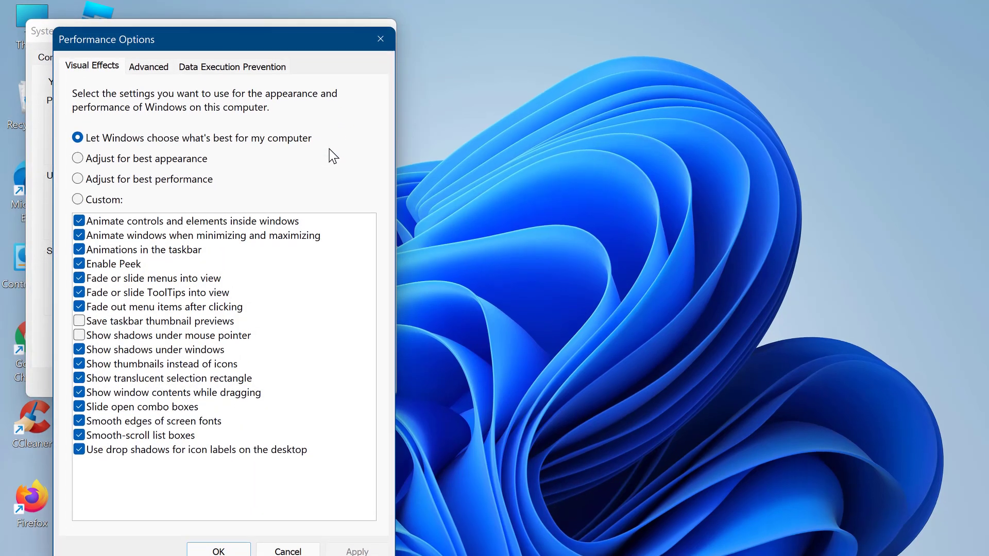
Choose Adjust for best performance, keeping thumbnails and smooth screen font edges, then apply.
left_click_drag(221, 39, 221, 16)
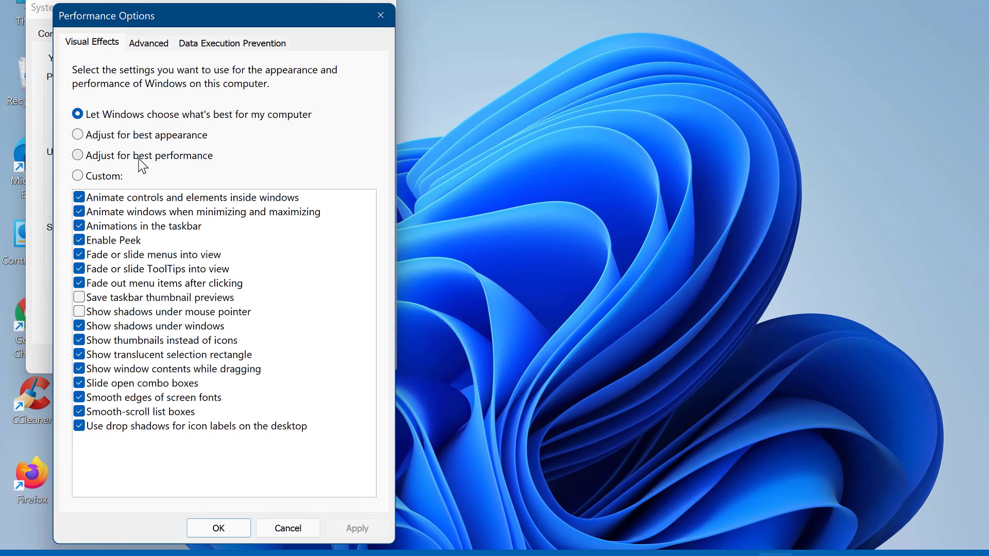
left_click(77, 155)
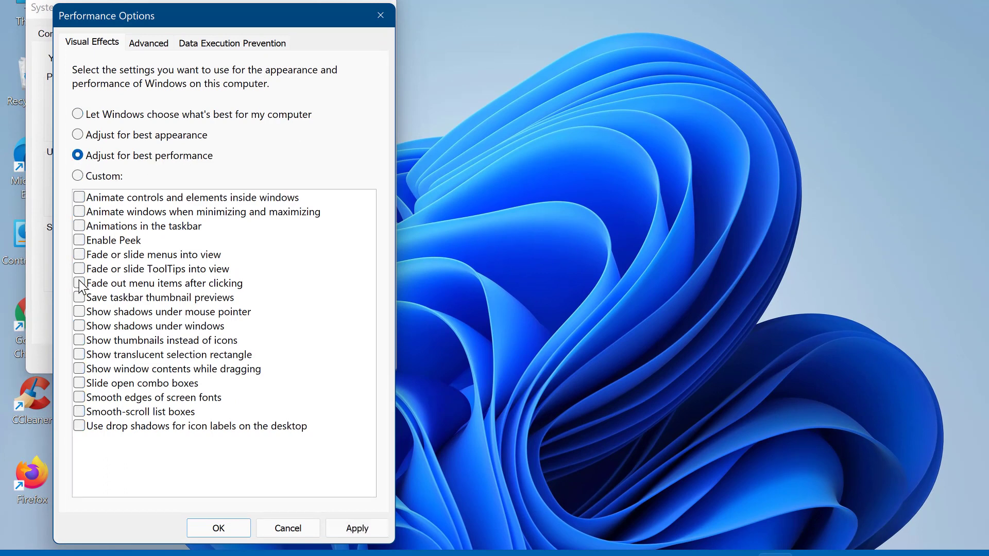
left_click(79, 341)
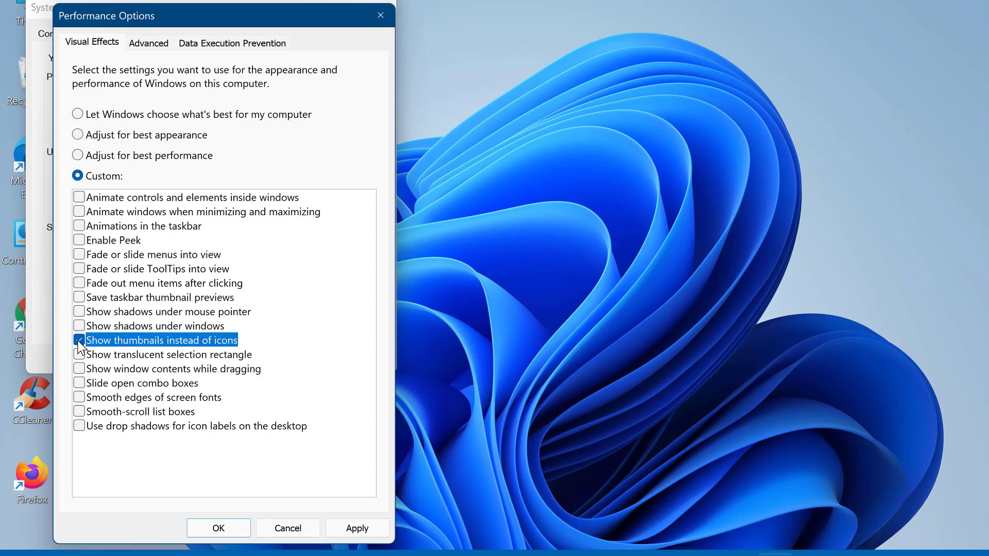
left_click(78, 339)
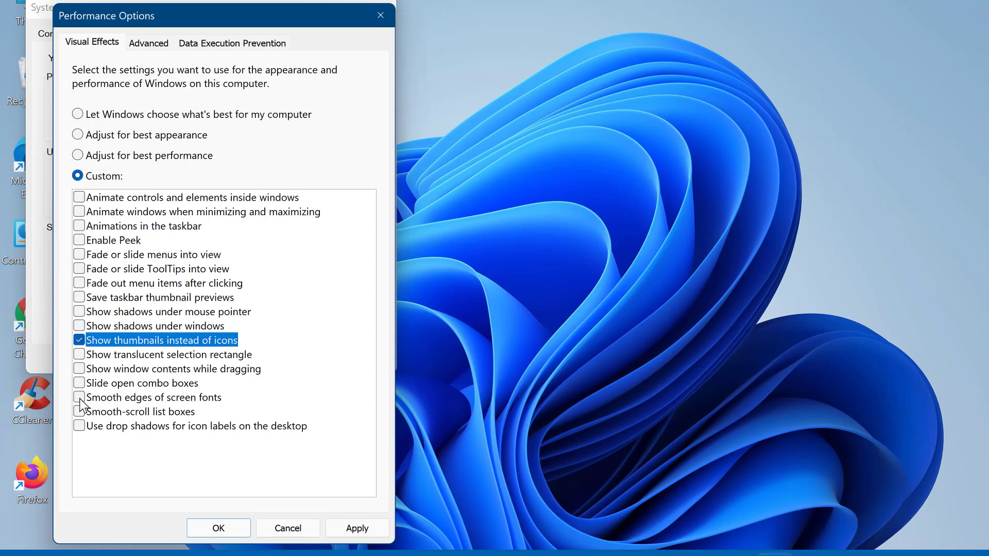
left_click(79, 397)
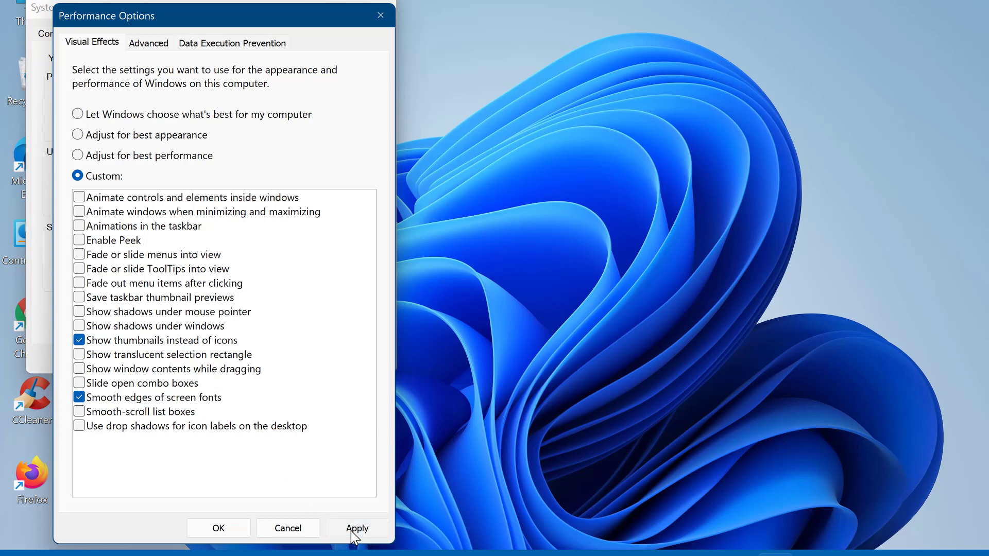
left_click(357, 528)
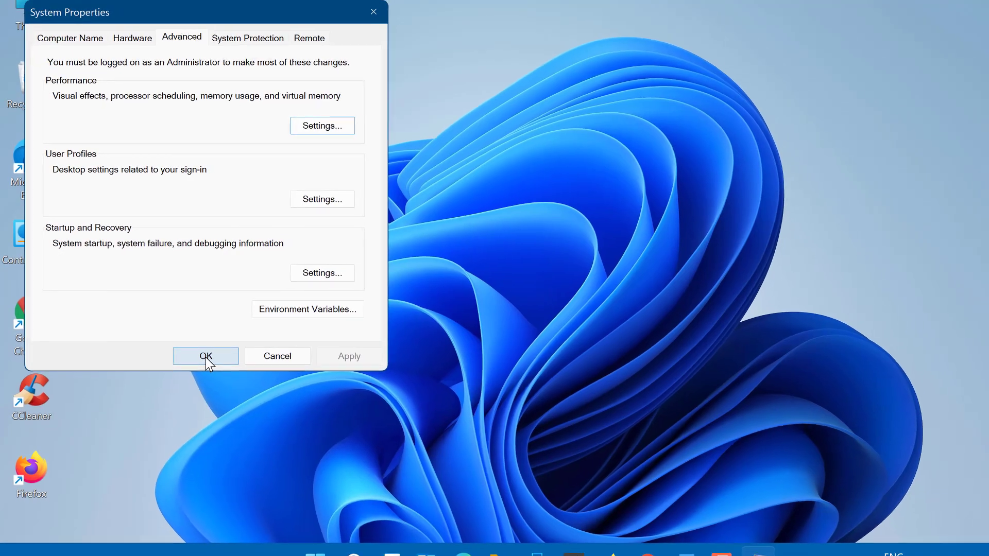
left_click(206, 356)
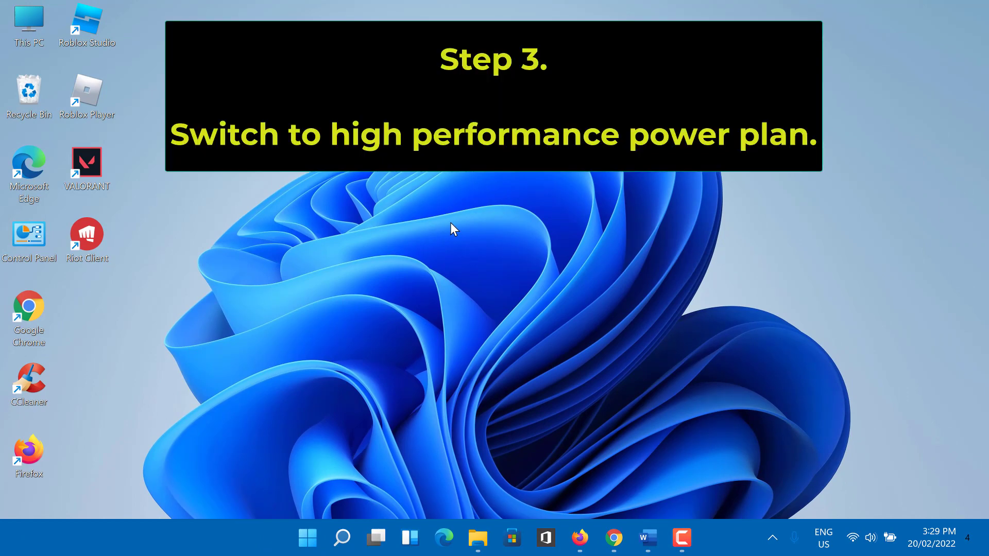
mouse_move(544, 282)
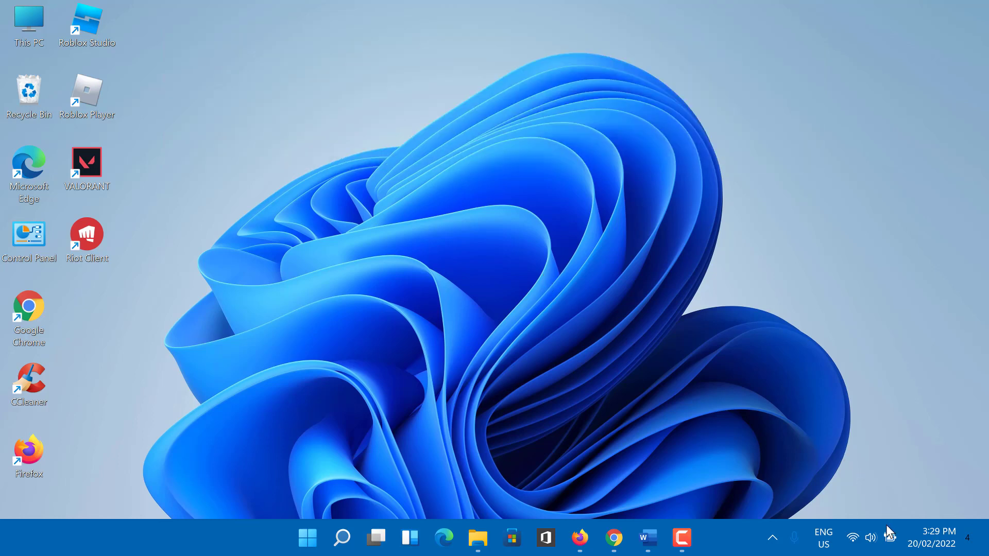
mouse_move(890, 537)
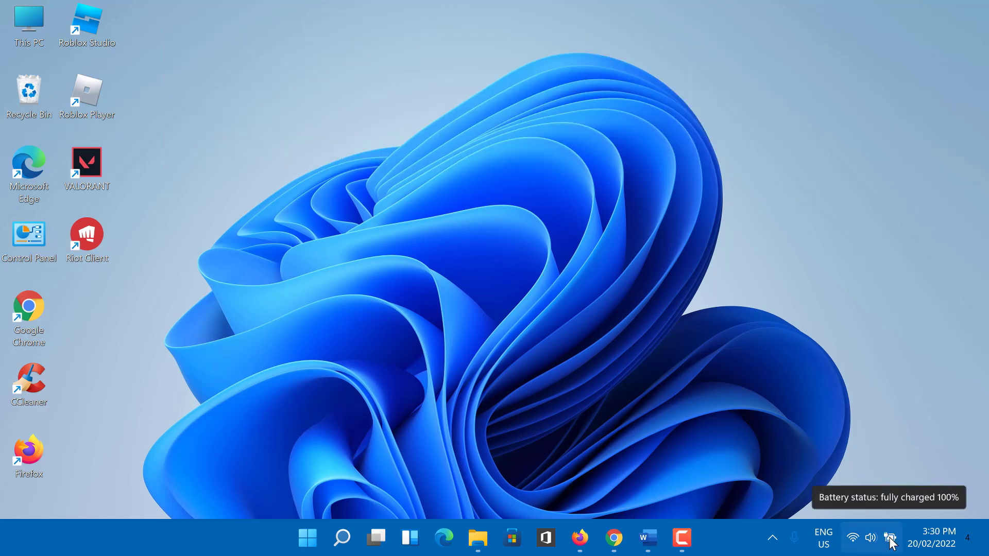
mouse_move(890, 540)
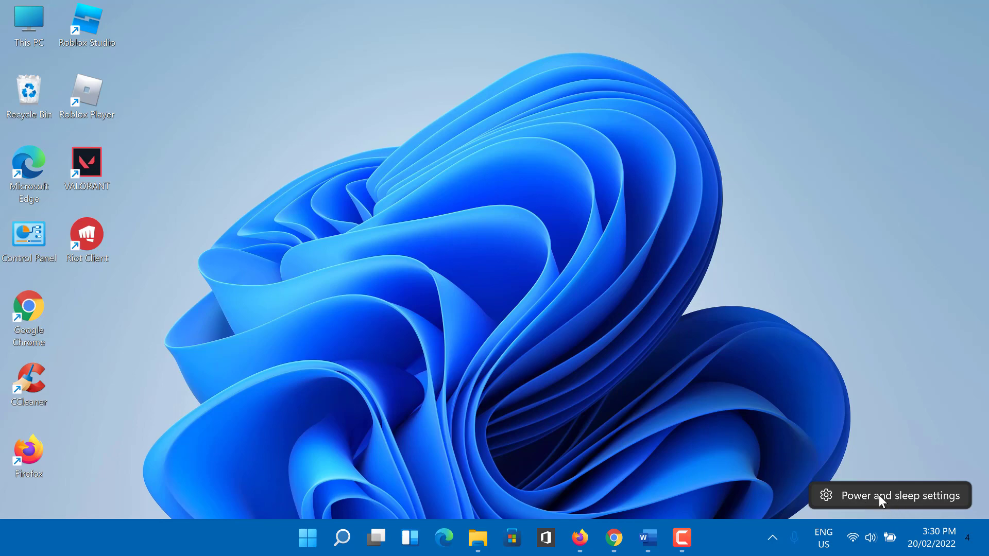
Right-click the system tray battery icon for Power and sleep settings.
left_click(890, 495)
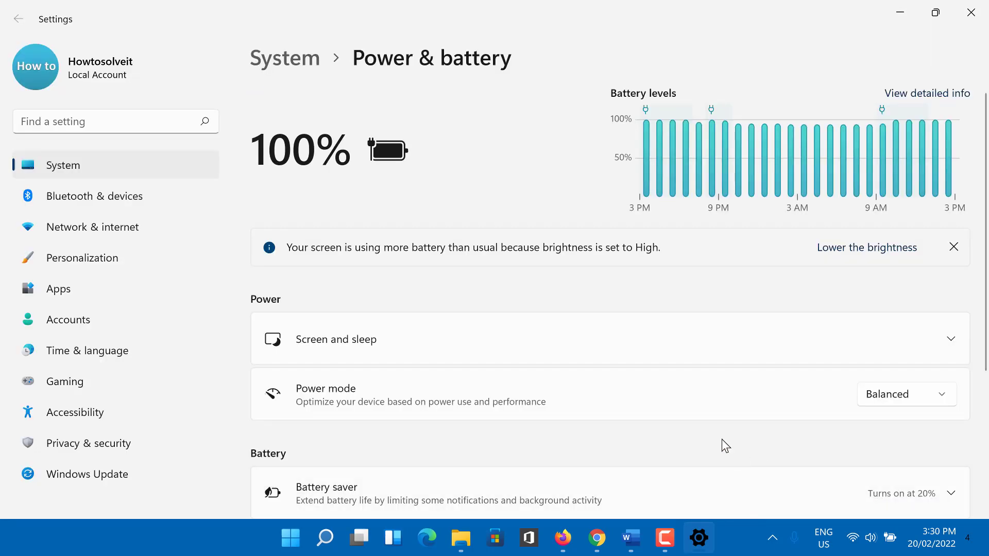
mouse_move(475, 403)
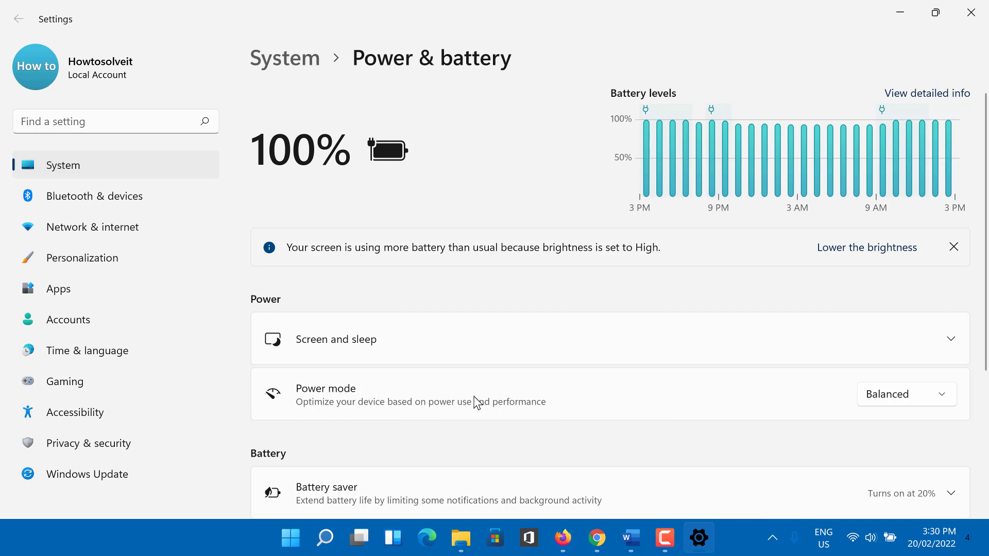
Change Power mode from Balanced to Best performance, then close Settings.
left_click(907, 394)
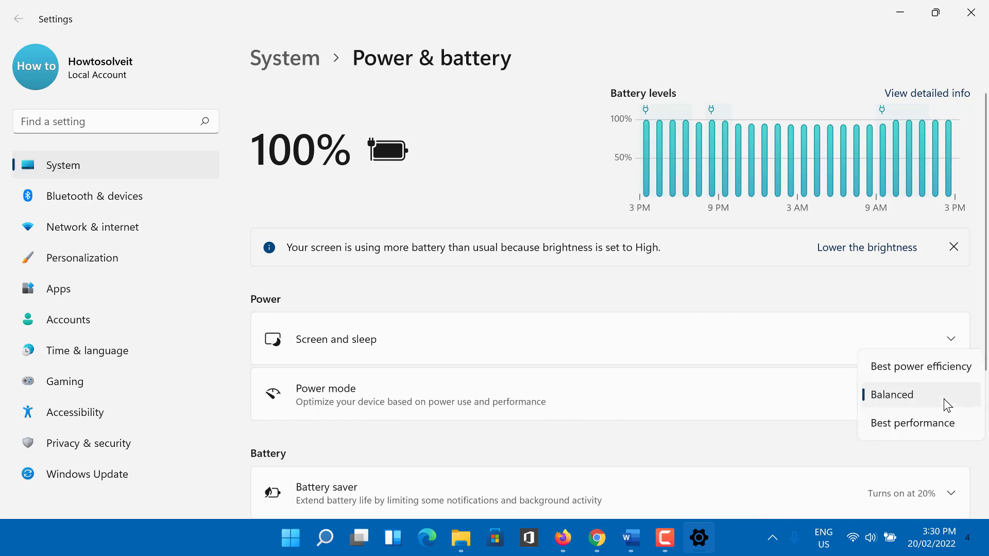
mouse_move(912, 422)
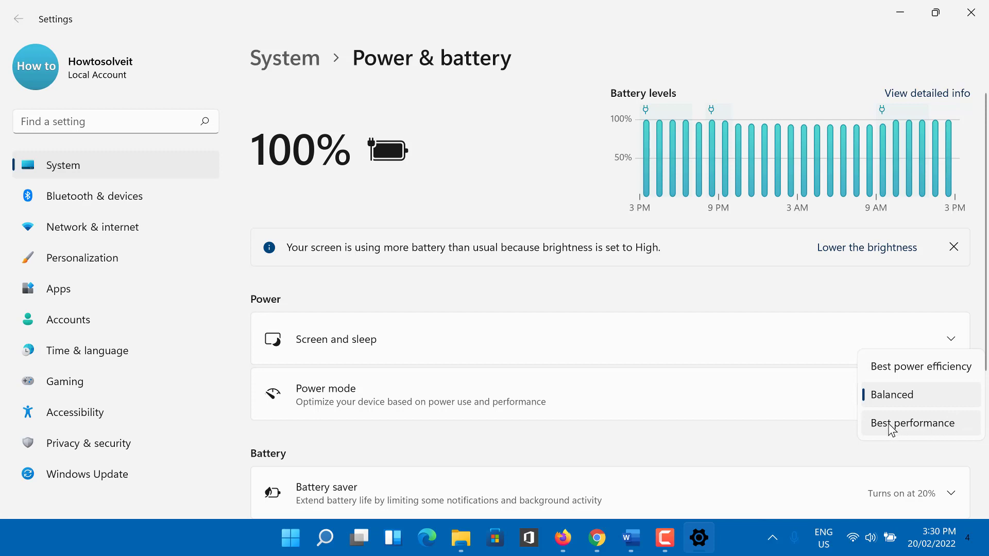
left_click(913, 423)
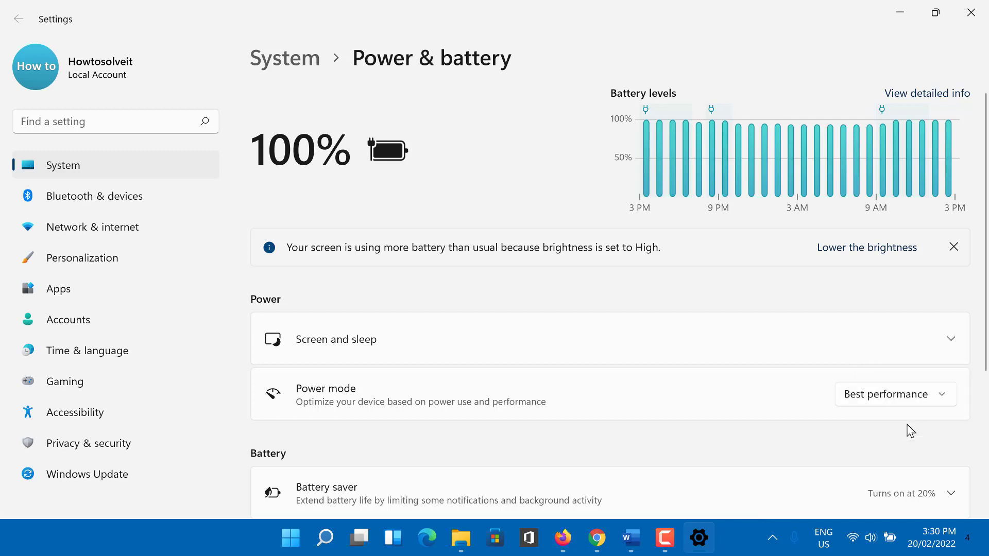
scroll("down", 3)
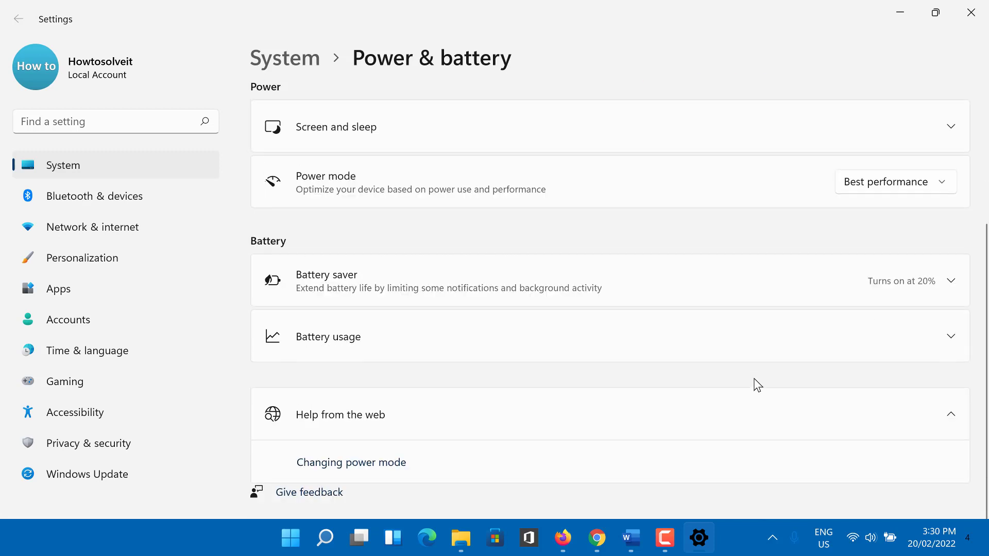
scroll("up", 3)
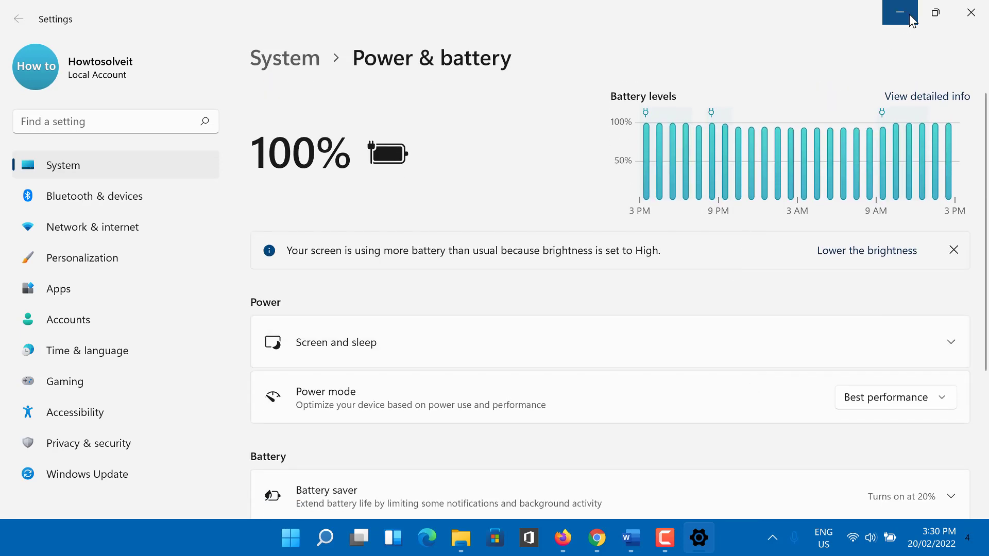
mouse_move(974, 12)
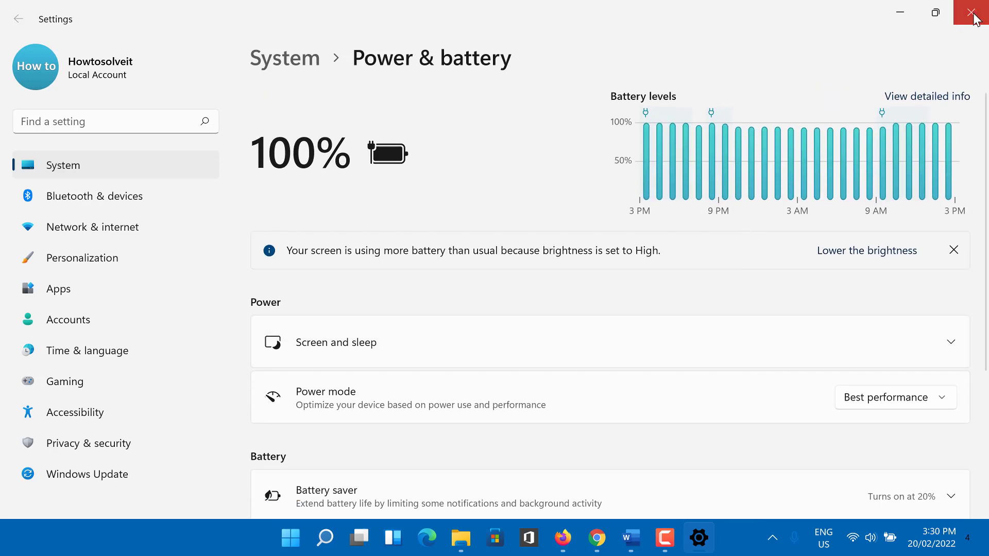
left_click(975, 12)
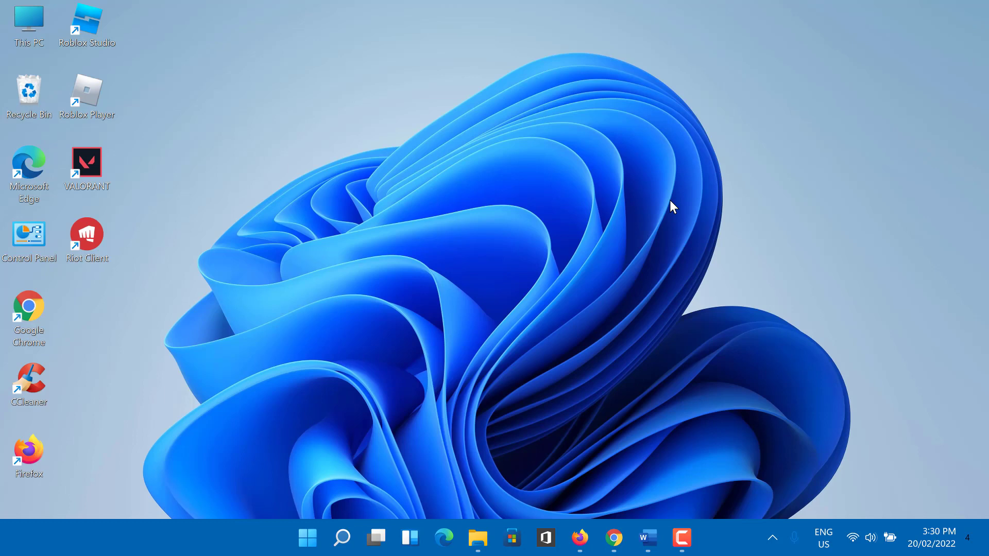
mouse_move(546, 332)
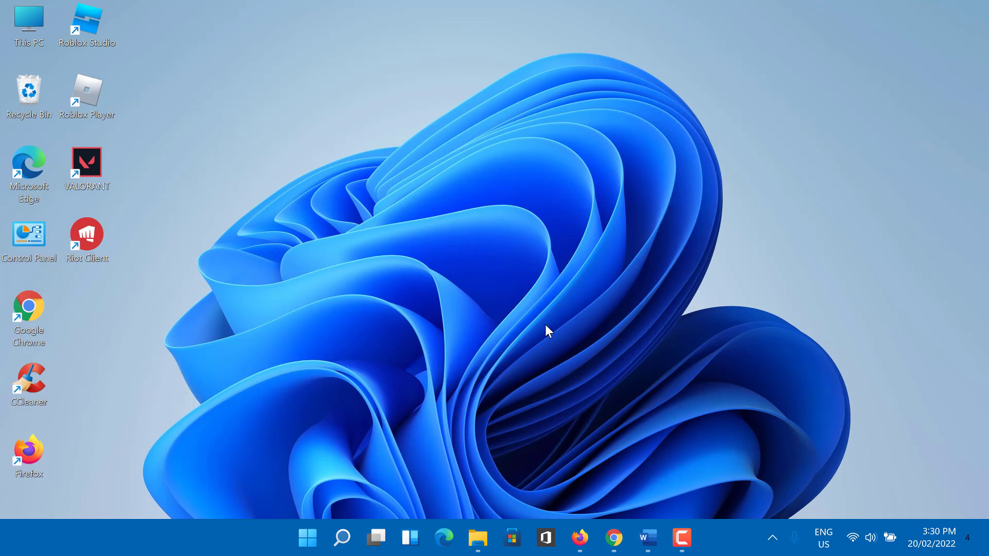